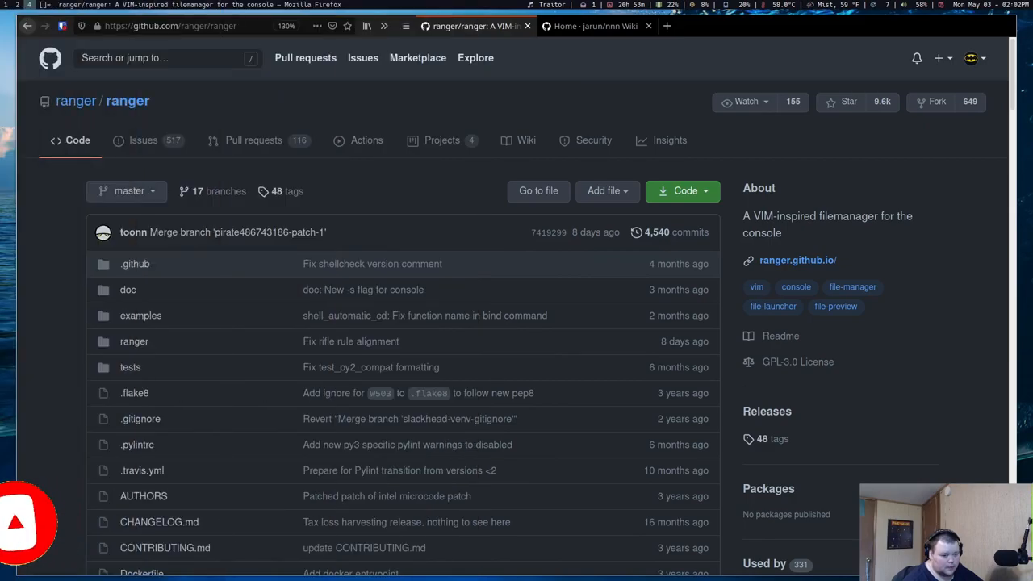
pyautogui.moveTo(351, 340)
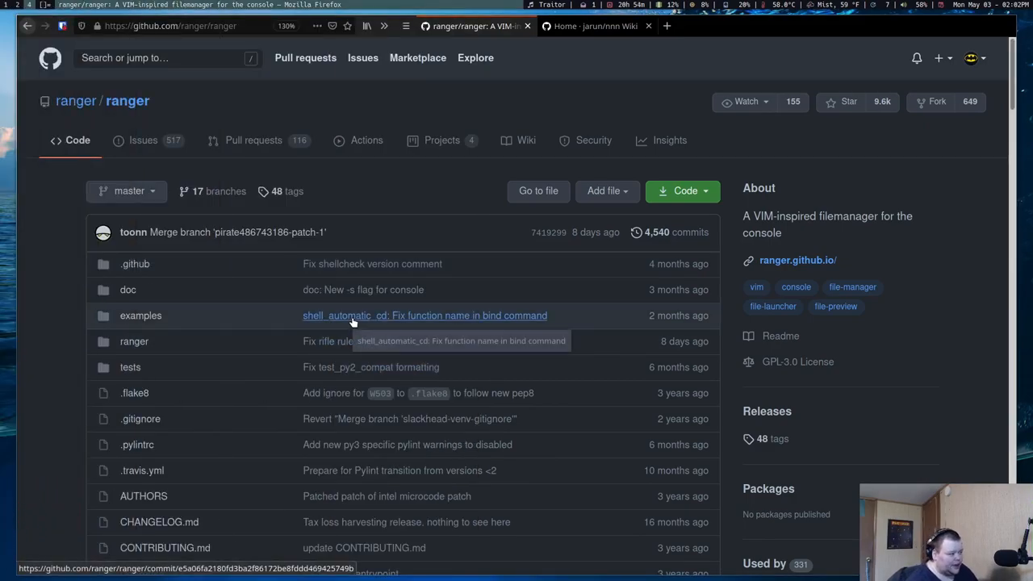
# - Scroll the ranger/ranger GitHub page down to the README with the ranger 1.9.3 logo
pyautogui.scroll(-3)
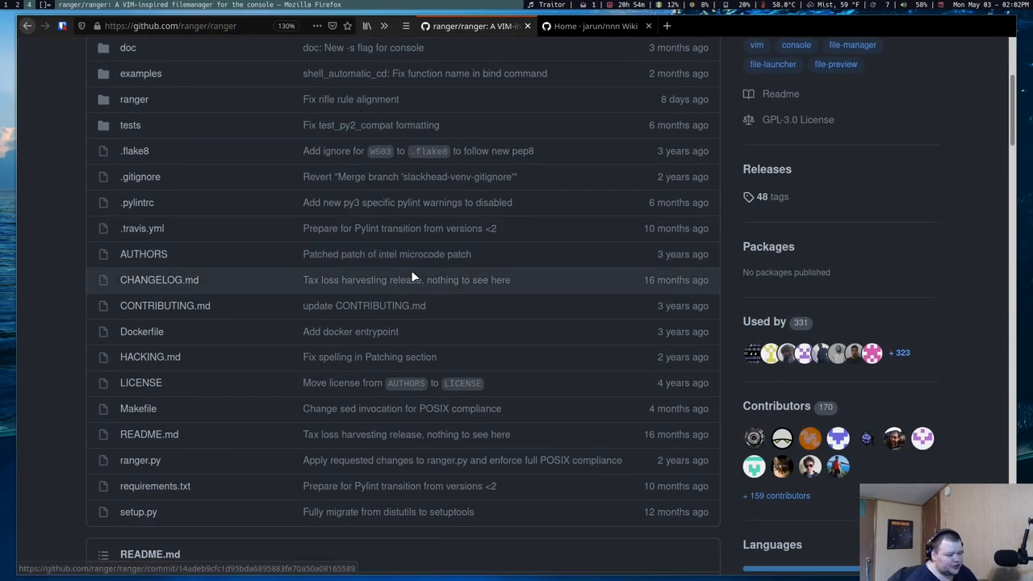
pyautogui.scroll(-3)
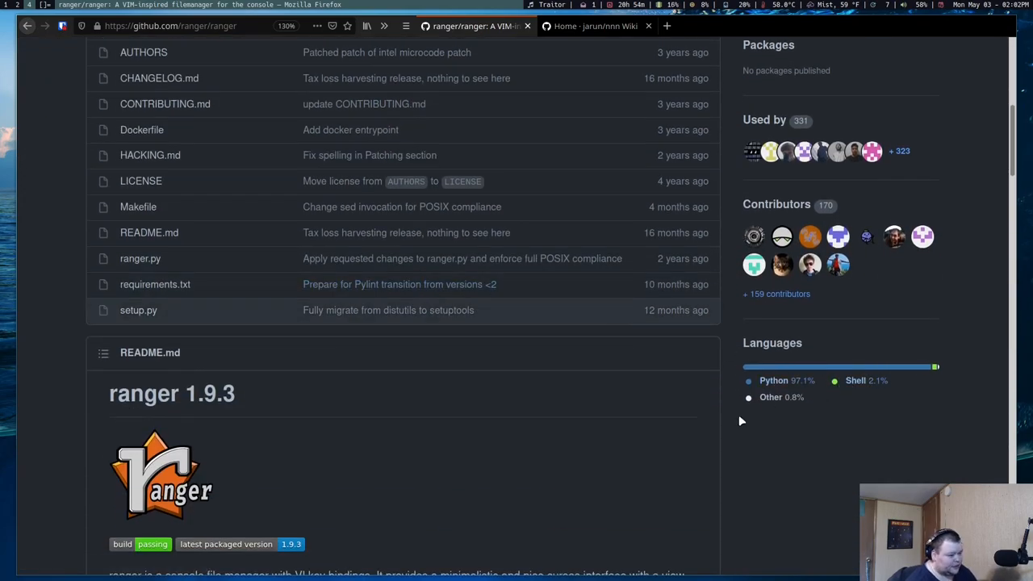
pyautogui.scroll(-3)
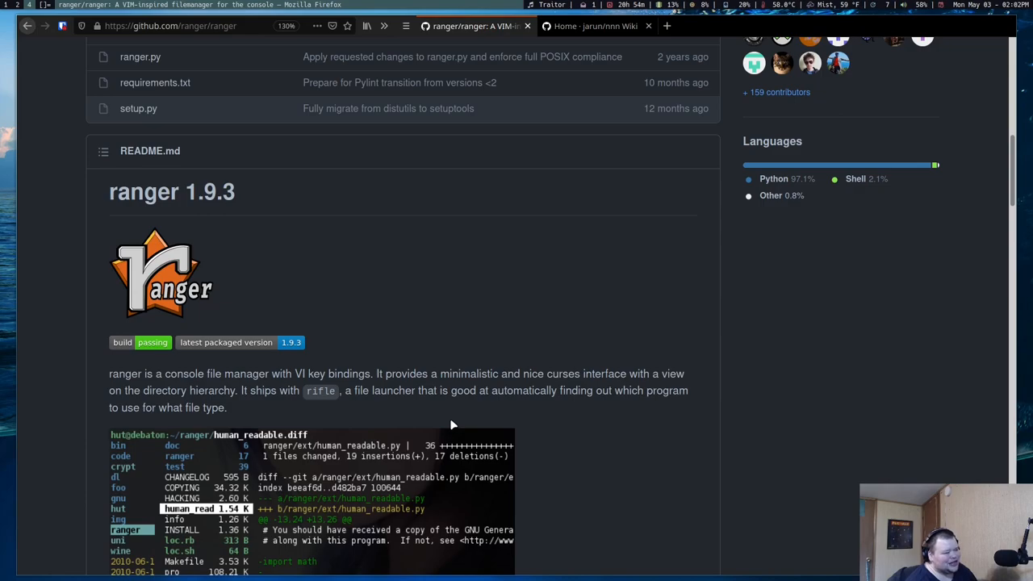
pyautogui.scroll(-3)
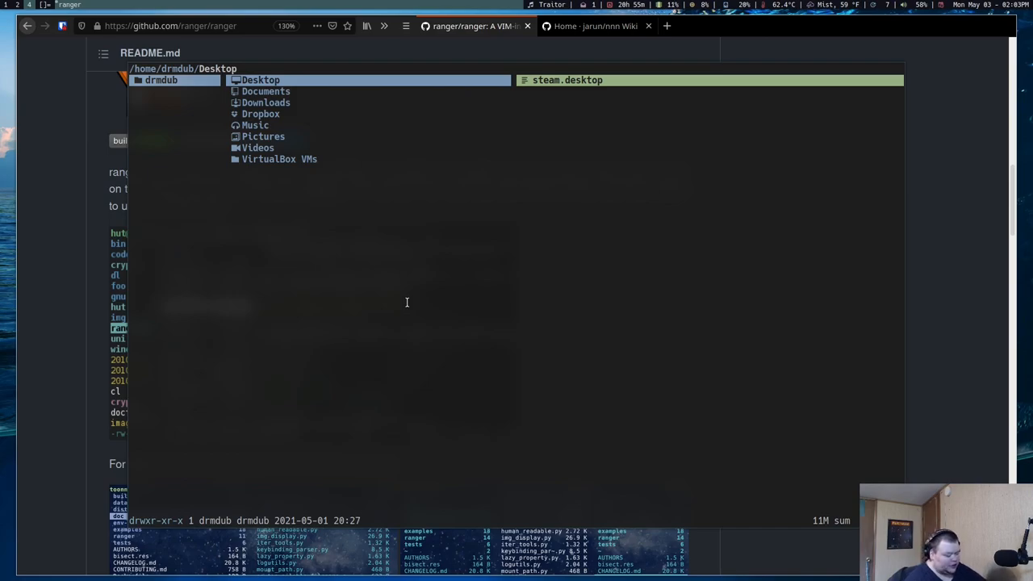
# - Browse the home directory listing (Desktop, Documents, Downloads, Pictures) in floating ranger
pyautogui.press('g')
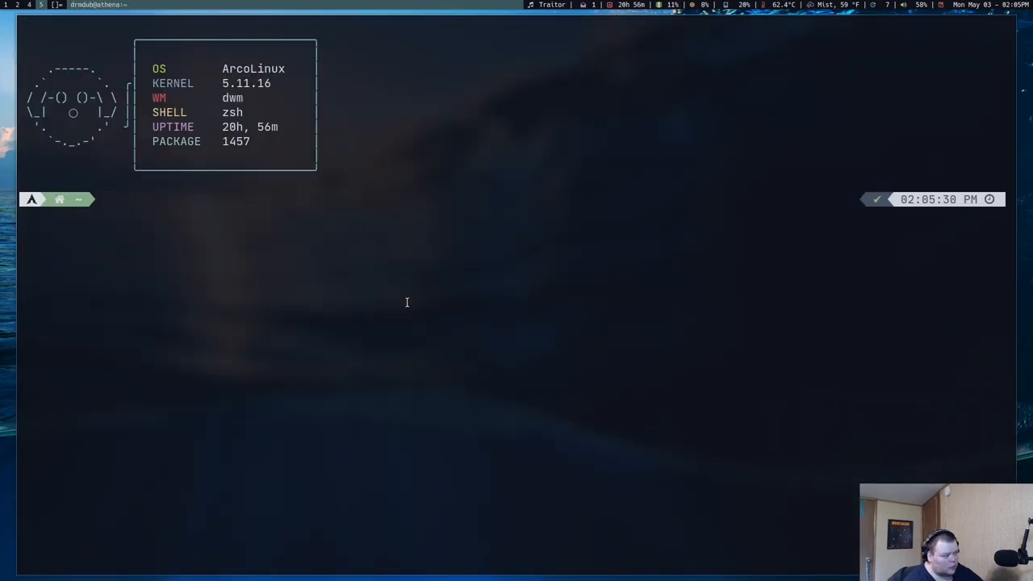
# - Enter cd .config/alacritty in the zsh terminal to move into a config folder
pyautogui.write('cd .config/alacritty')
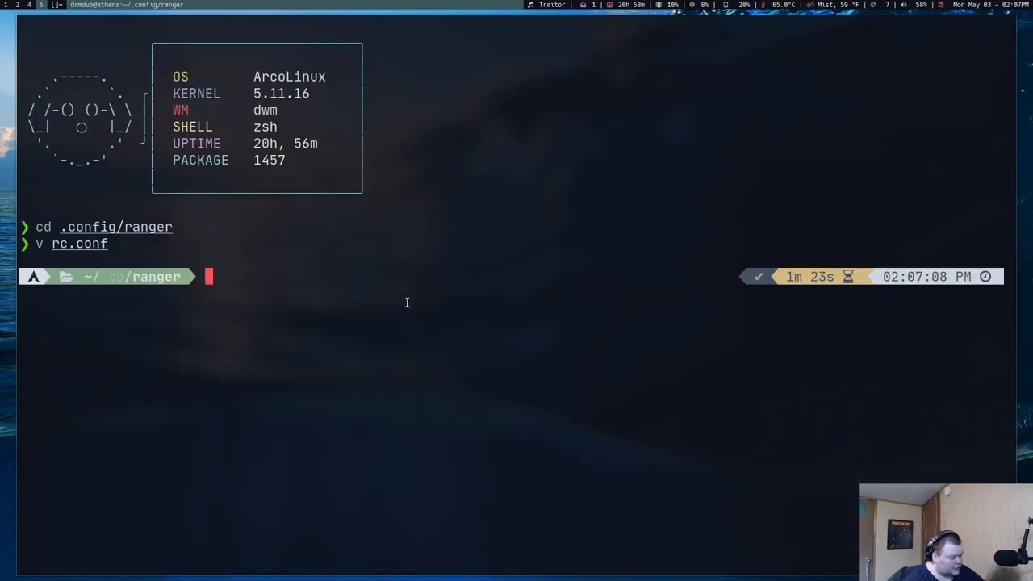
# - Navigate to the earthporn wallpapers and open 0z25cg9vyx611.jpg in the image viewer
pyautogui.write('cd .config/ranger')
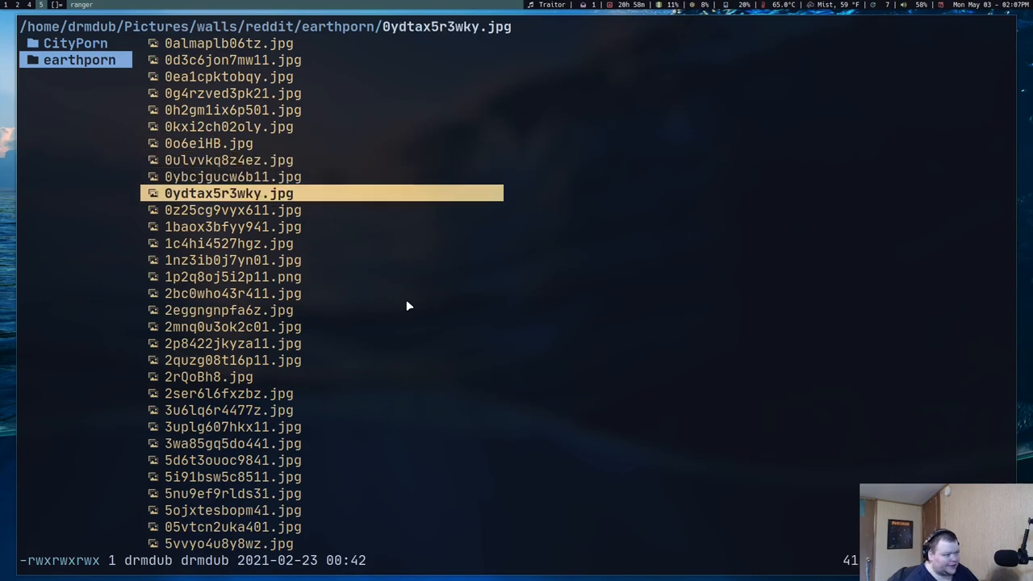
pyautogui.press('Down')
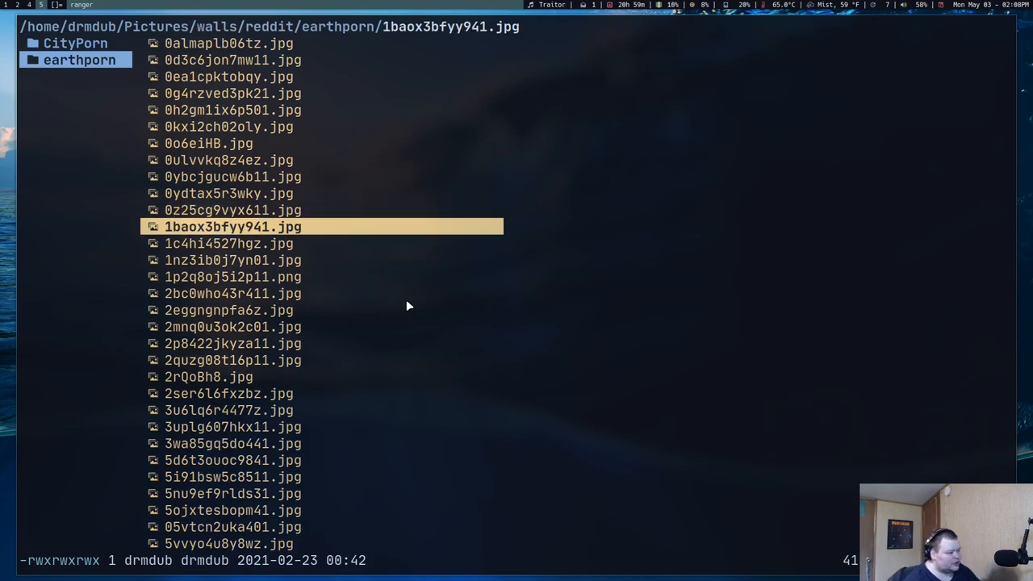
pyautogui.press('up')
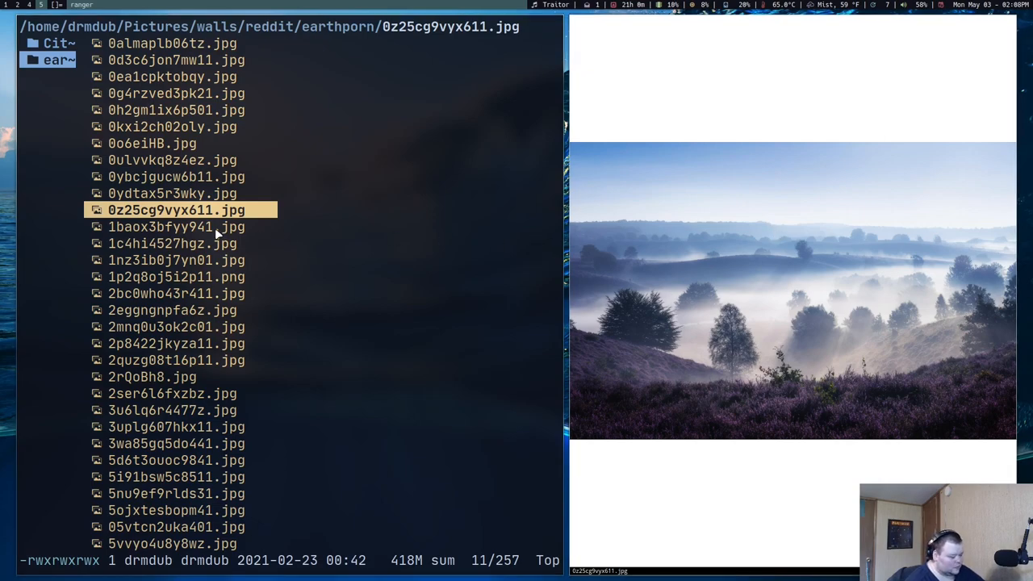
# - Open 2eggngnpfa6z.jpg in a second sxiv window stacked below the misty hillside
pyautogui.press('down')
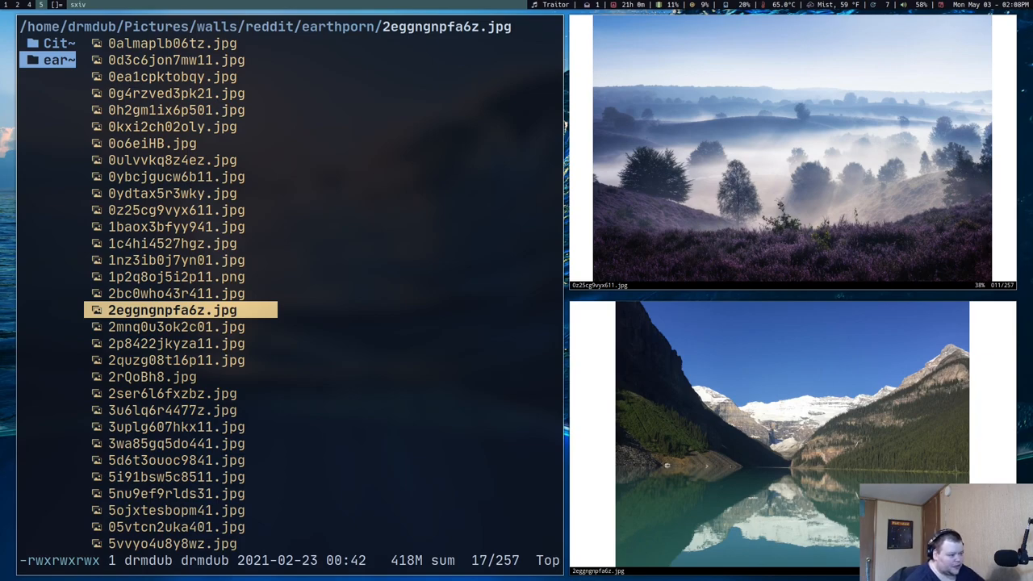
pyautogui.moveTo(740, 372)
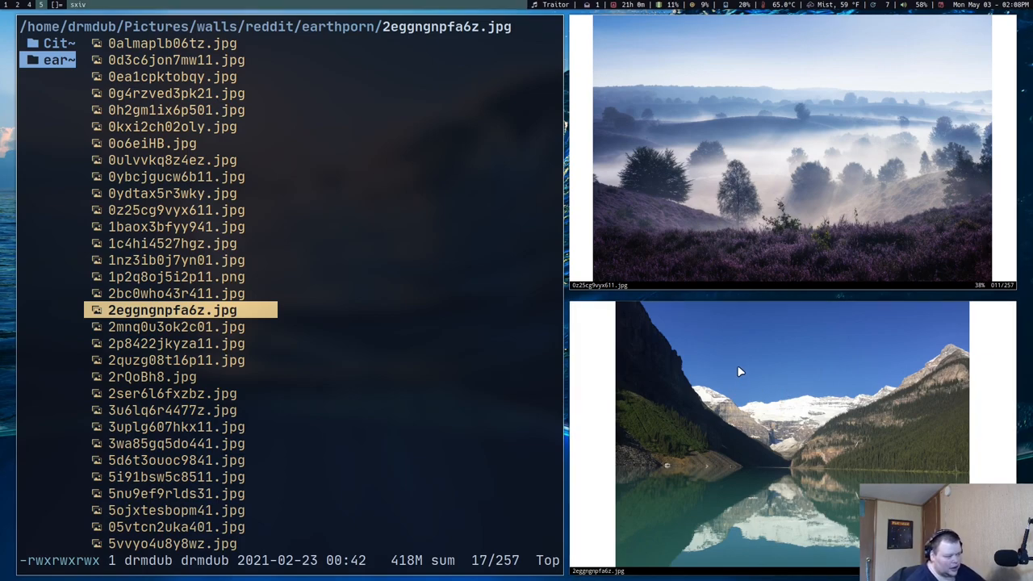
pyautogui.moveTo(805, 364)
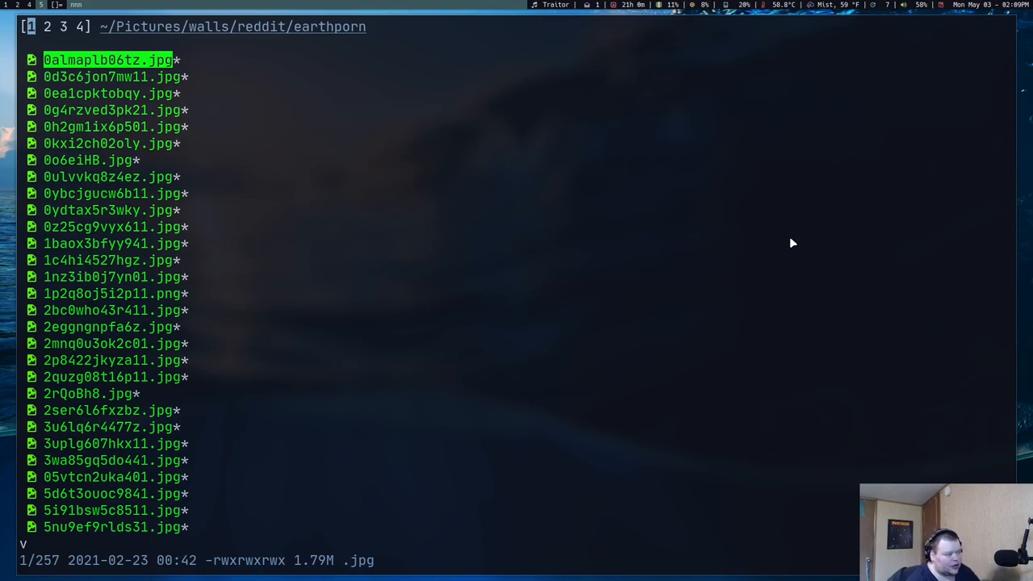
pyautogui.moveTo(36, 174)
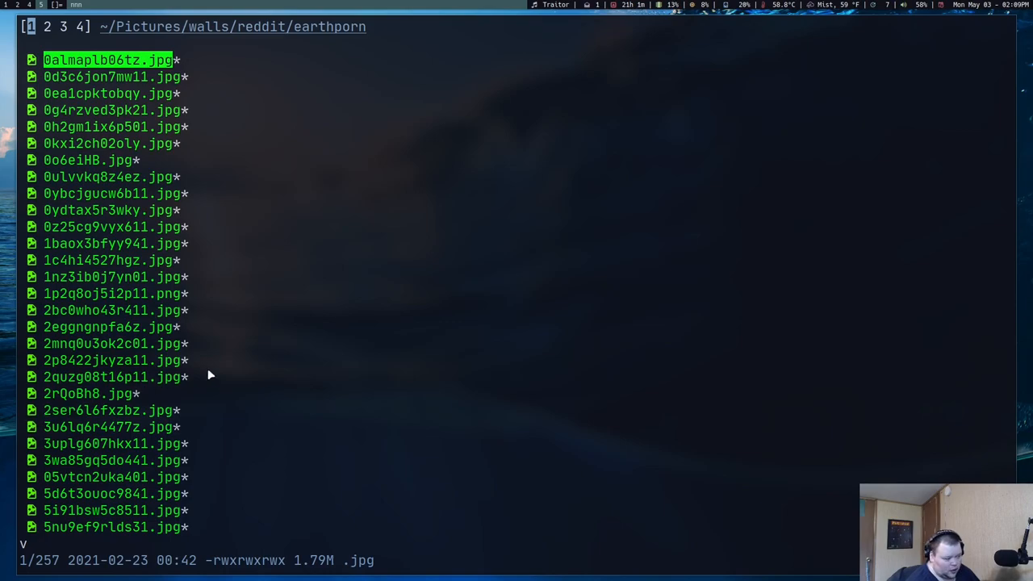
pyautogui.moveTo(349, 372)
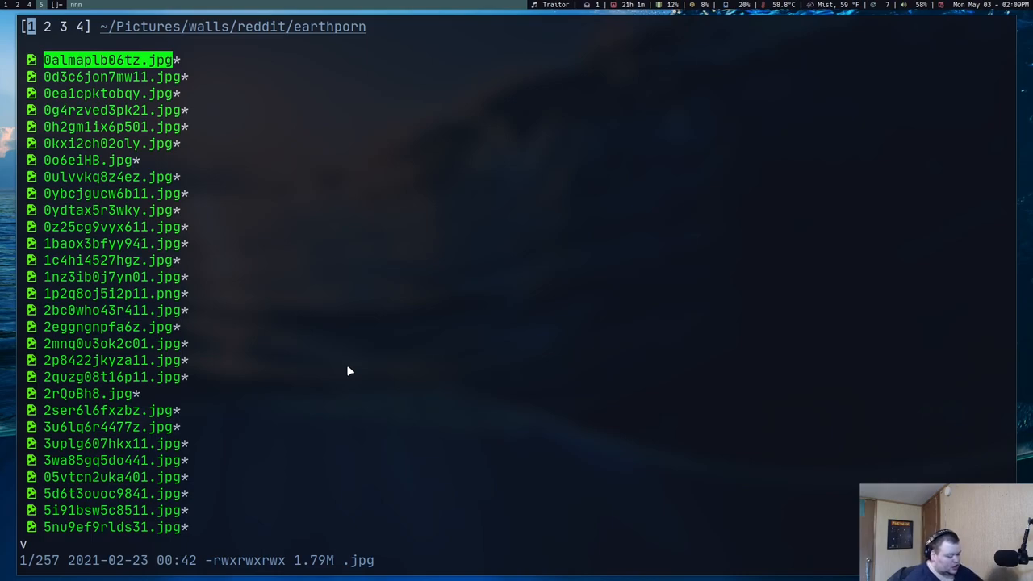
# - Step through the wallpapers in nnn, past 0h2gm1ix6p501.jpg and 0kxi2ch02oly.jpg
pyautogui.press('Down')
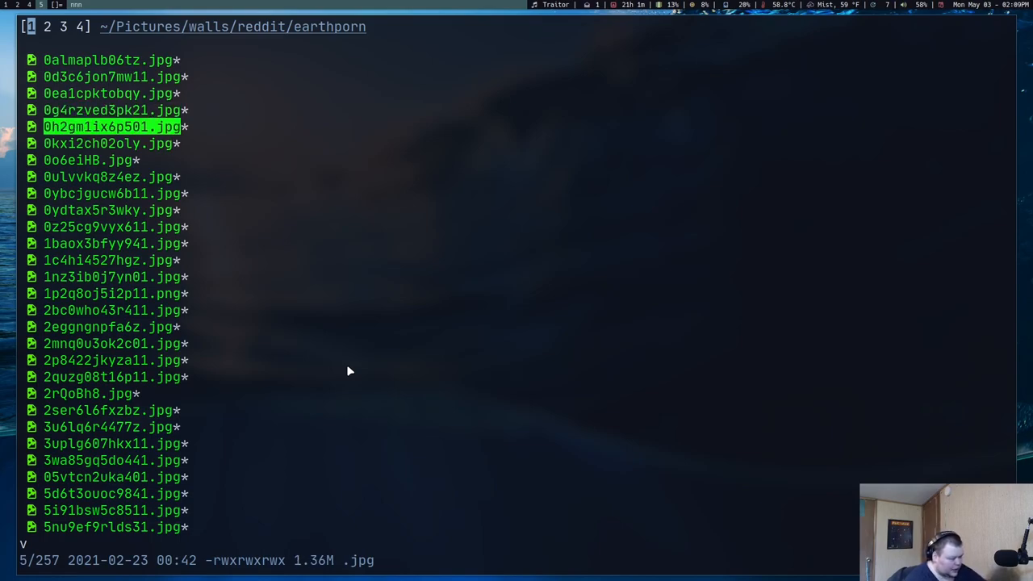
pyautogui.press('Down')
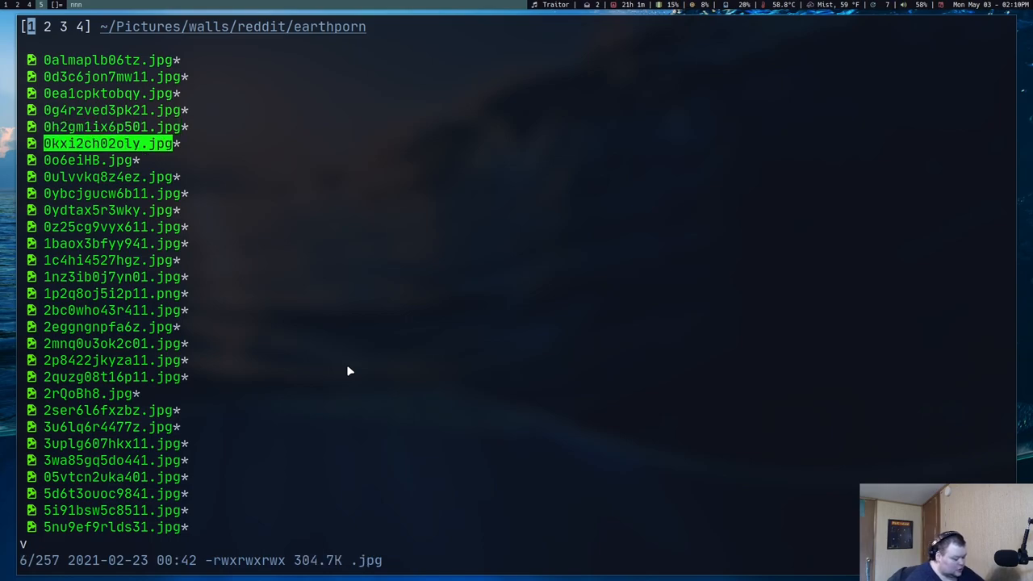
pyautogui.press('j')
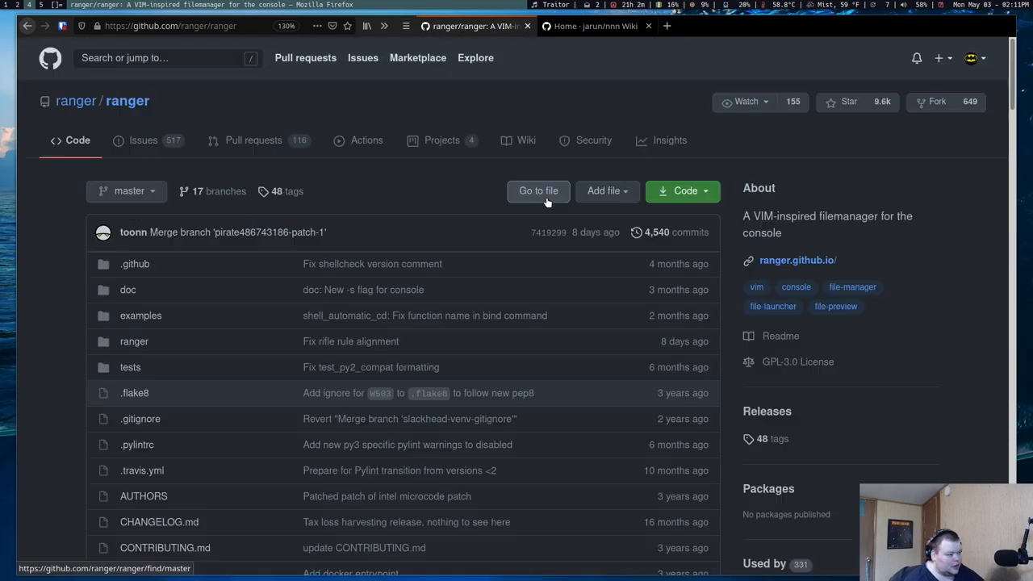
# - Open the ranger wiki's Ranger Plugins page listing plugins like ranger-lame and ranger-devicons
pyautogui.click(526, 139)
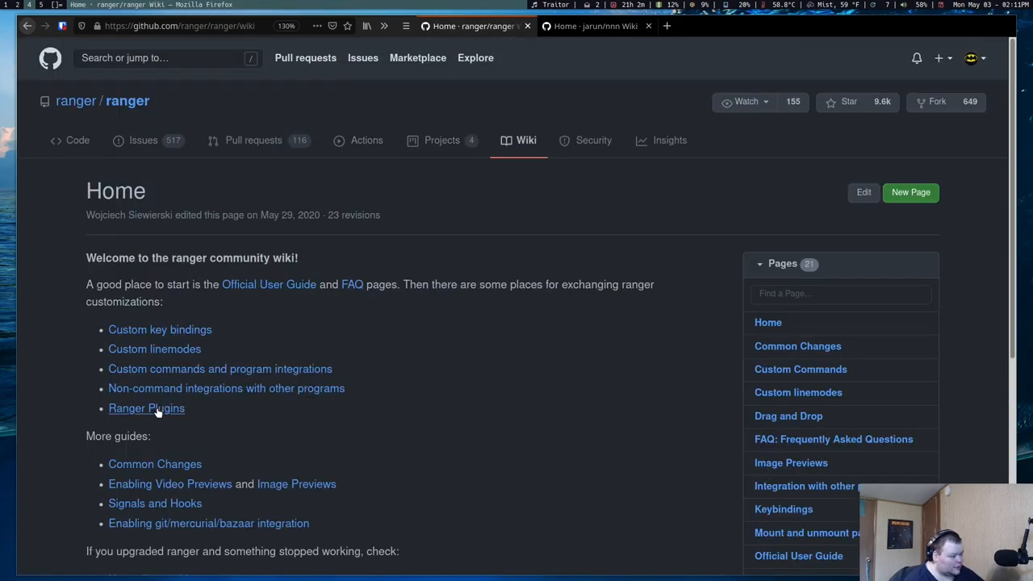
pyautogui.click(146, 408)
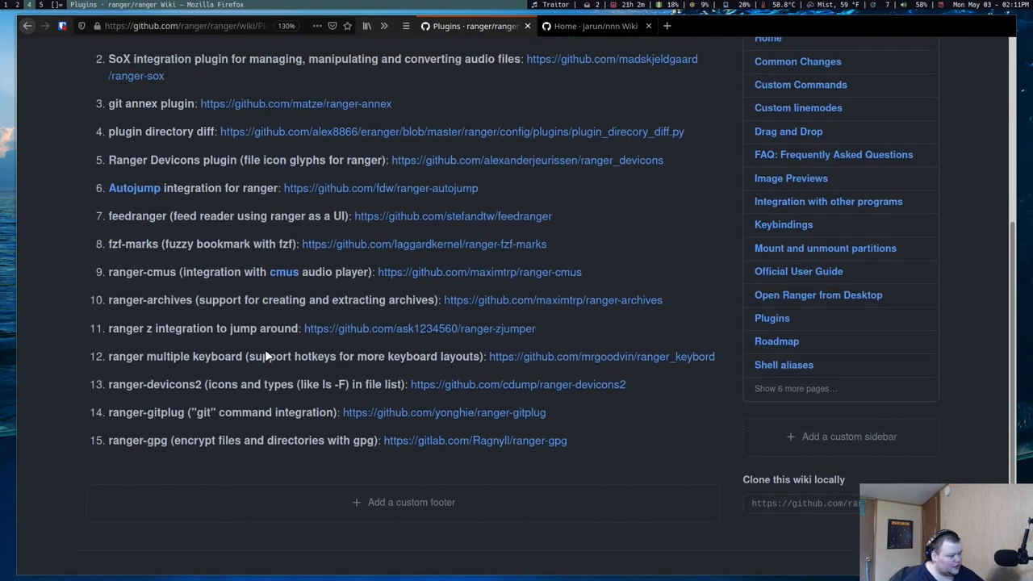
pyautogui.scroll(3)
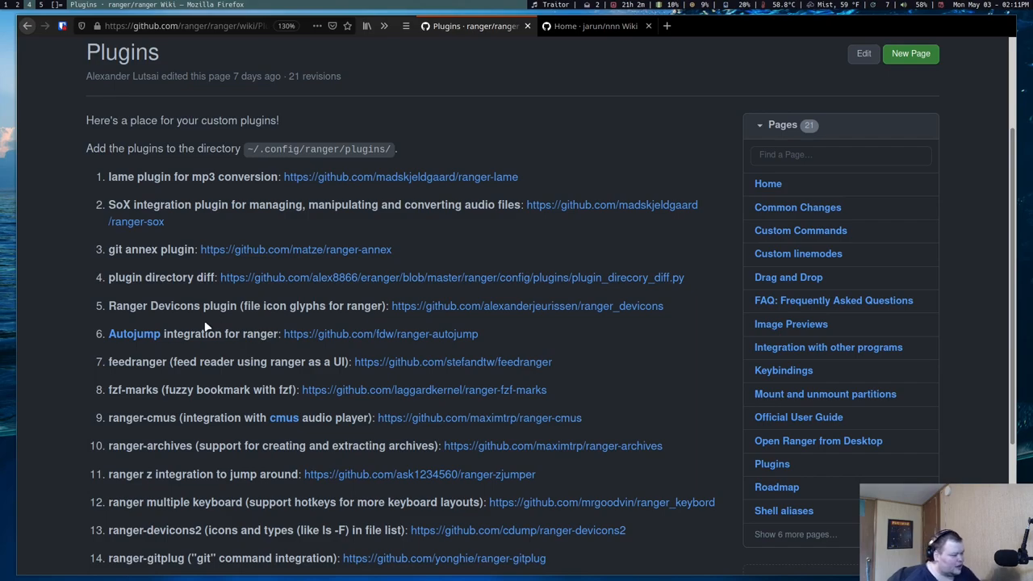
pyautogui.moveTo(169, 396)
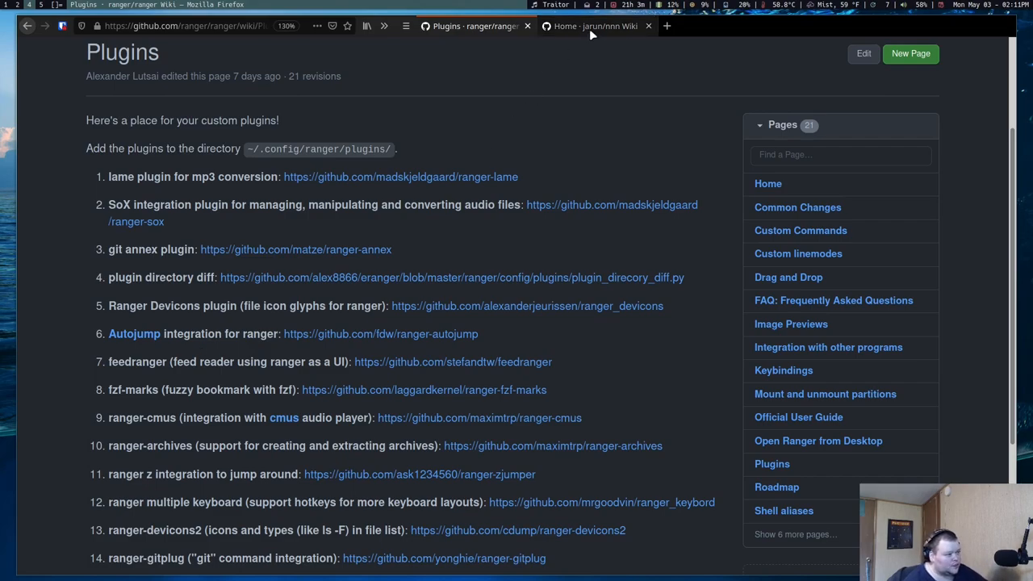
# - Go to the nnn repository's file listing and open its plugins folder
pyautogui.click(596, 26)
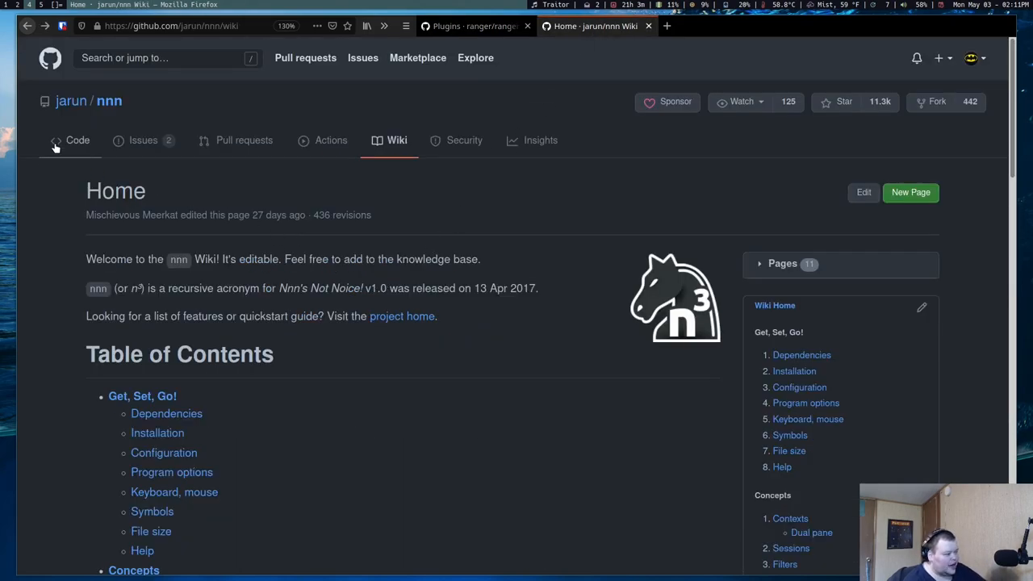
pyautogui.click(77, 140)
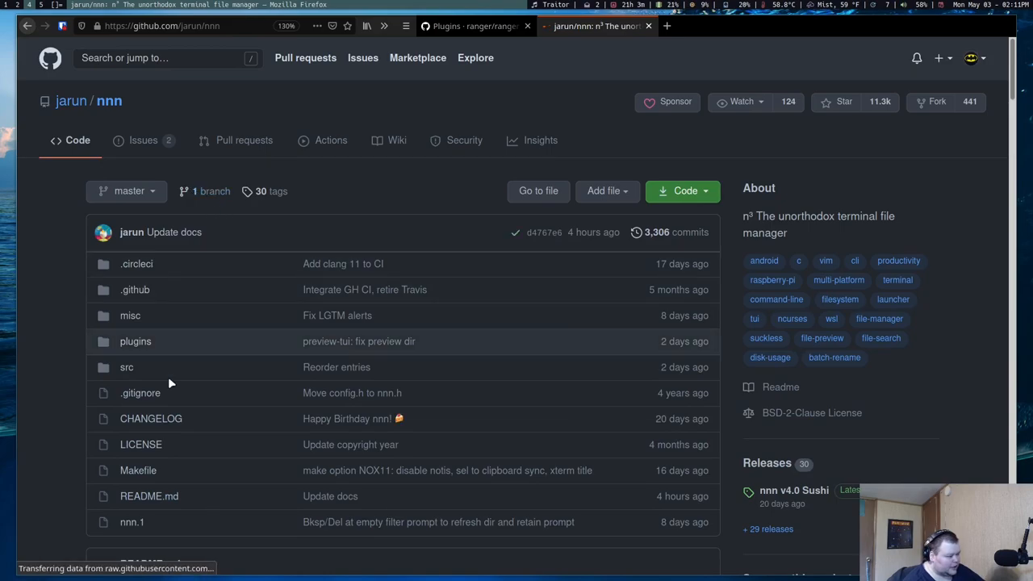
pyautogui.click(136, 342)
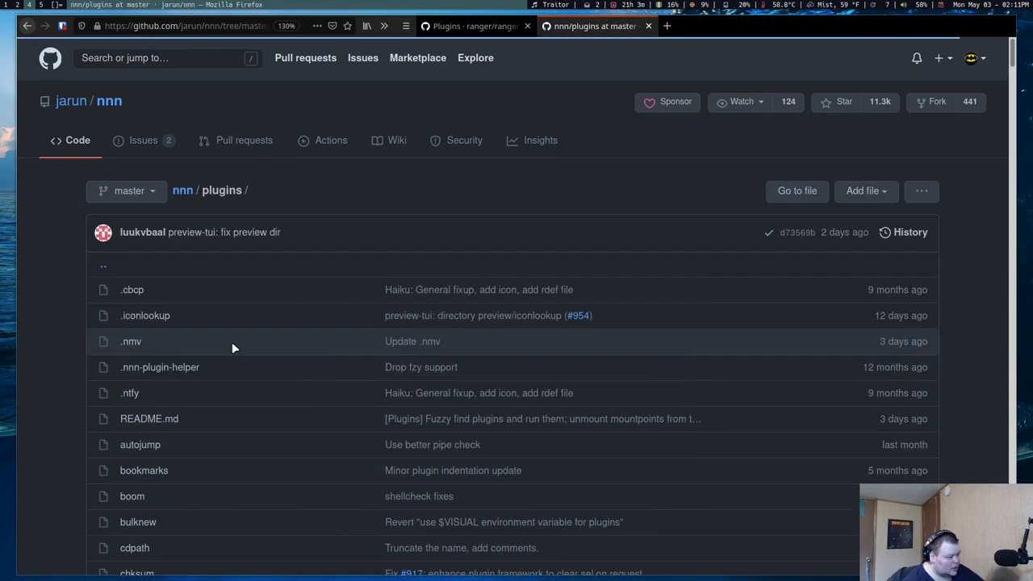
# - Scroll through the nnn plugins table, then return the terminal to the home folder
pyautogui.scroll(-3)
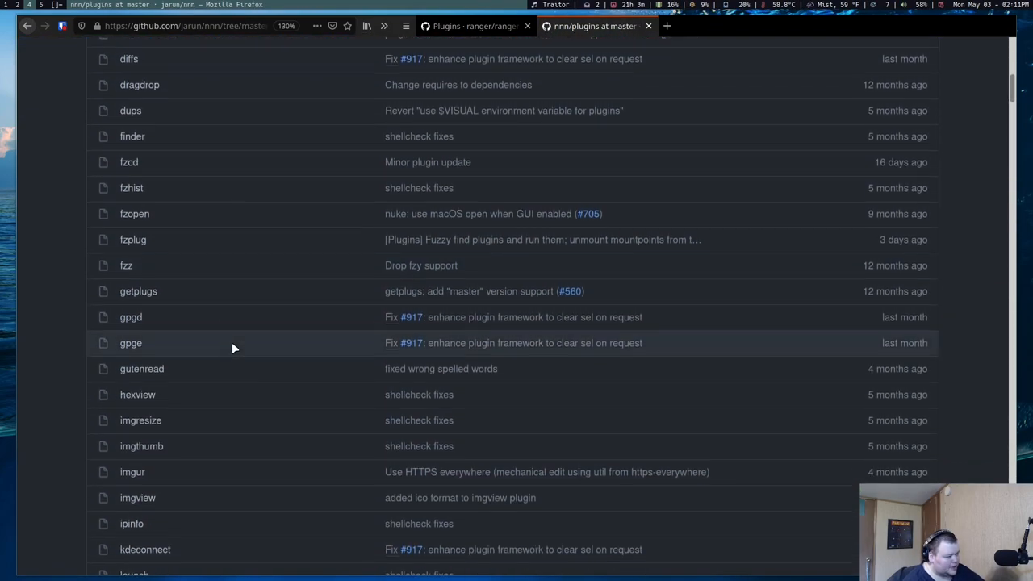
pyautogui.scroll(-3)
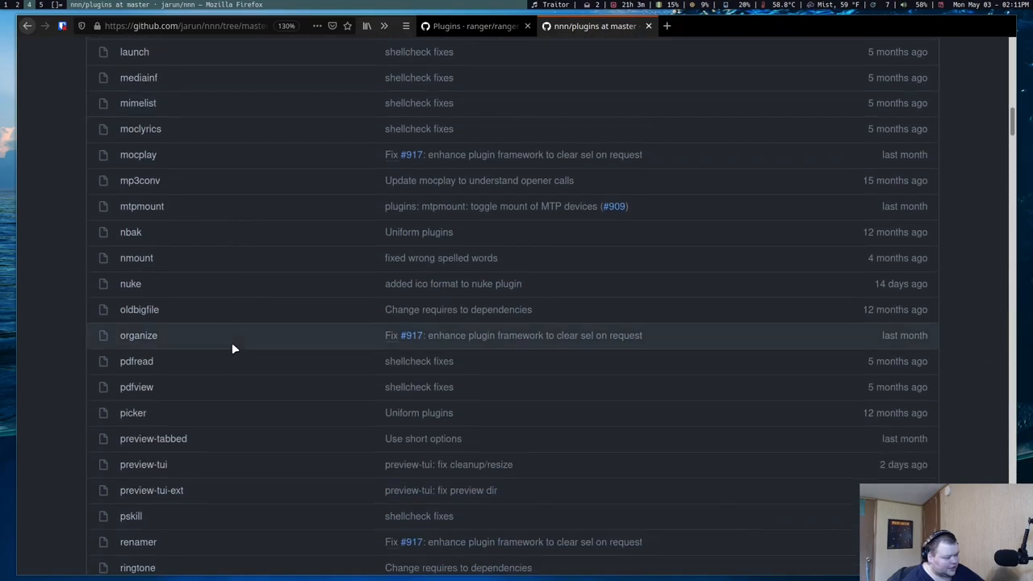
pyautogui.scroll(-3)
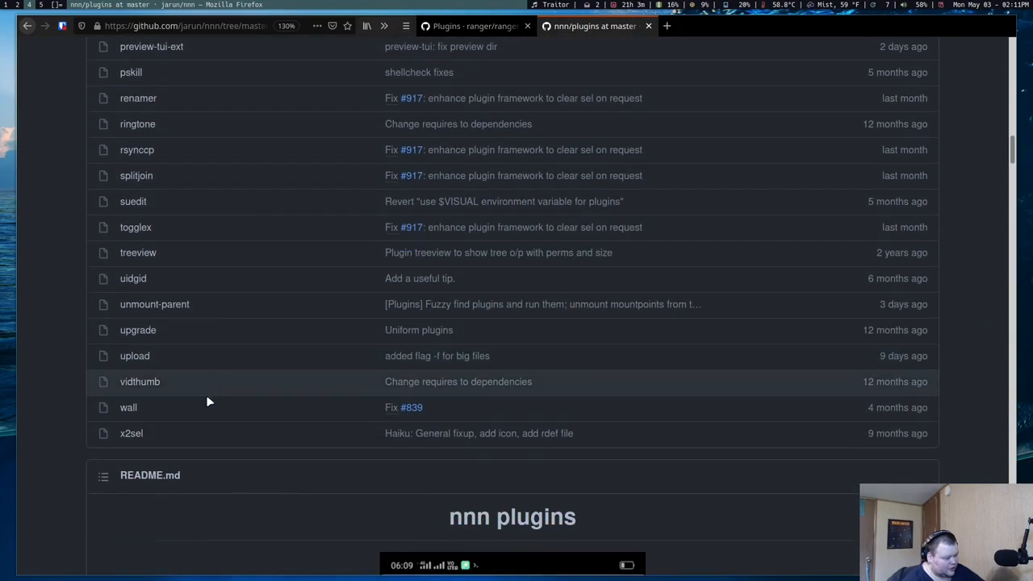
pyautogui.scroll(-3)
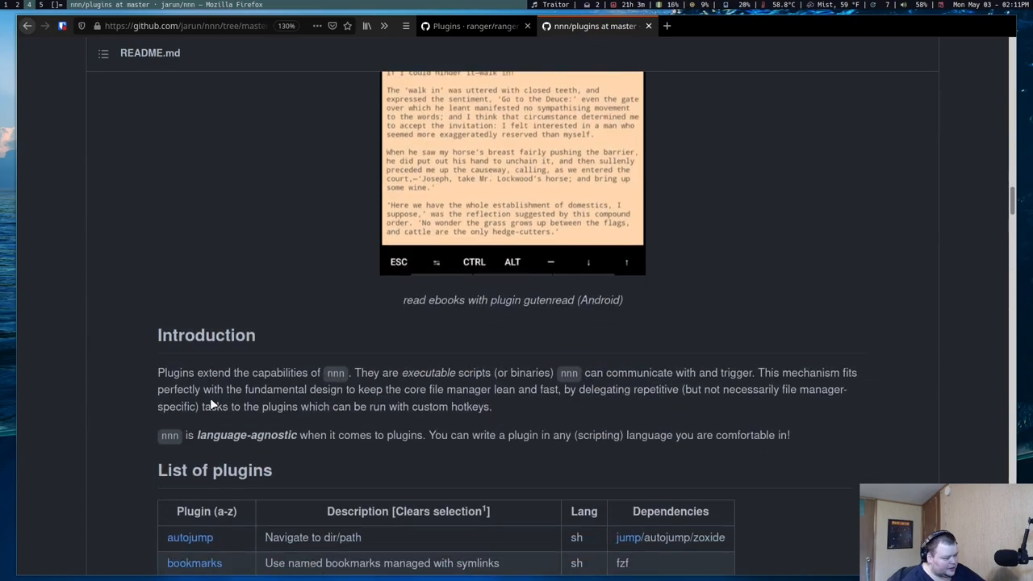
pyautogui.scroll(-3)
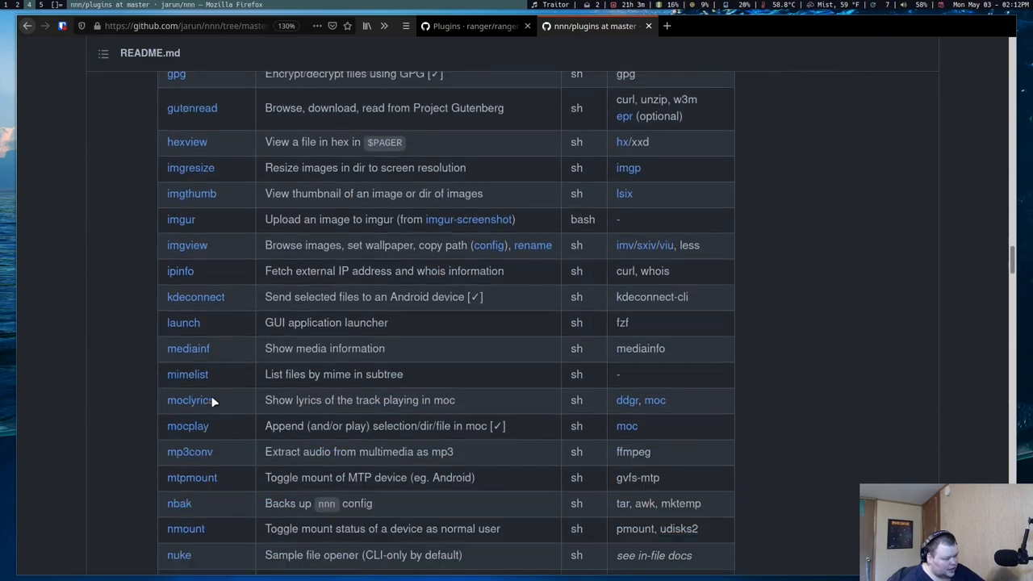
pyautogui.scroll(-3)
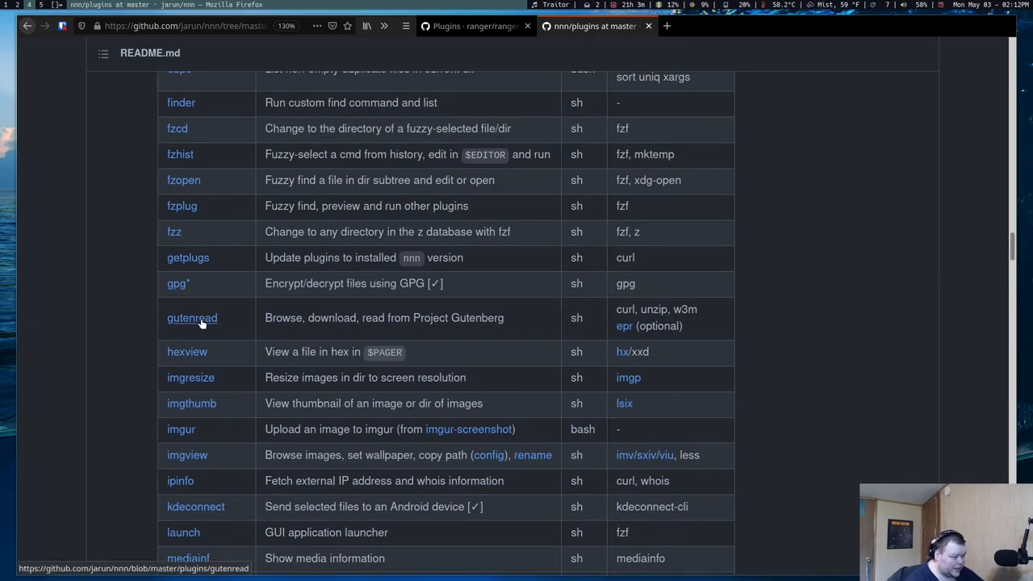
pyautogui.moveTo(403, 315)
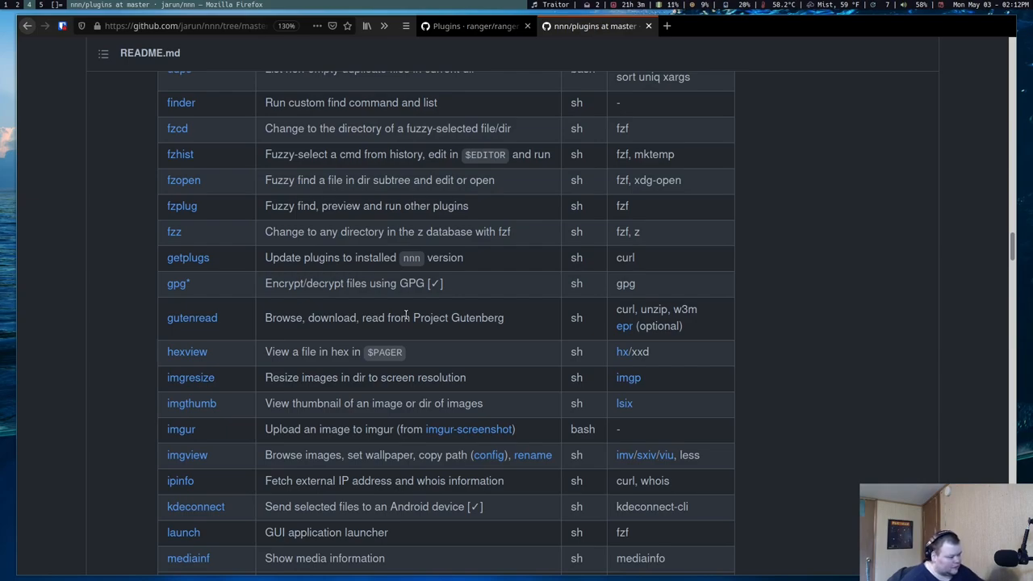
pyautogui.moveTo(345, 258)
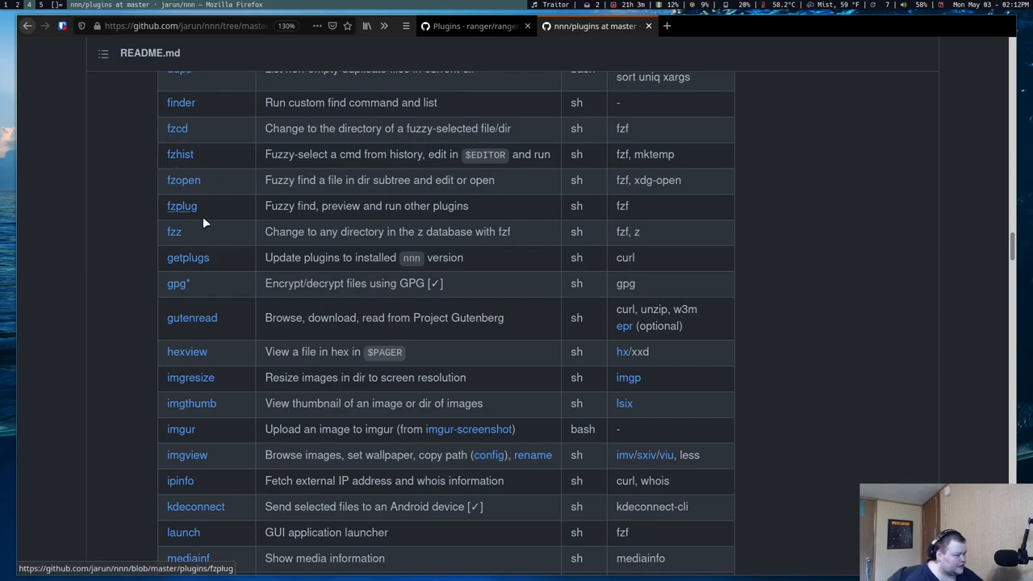
pyautogui.moveTo(293, 239)
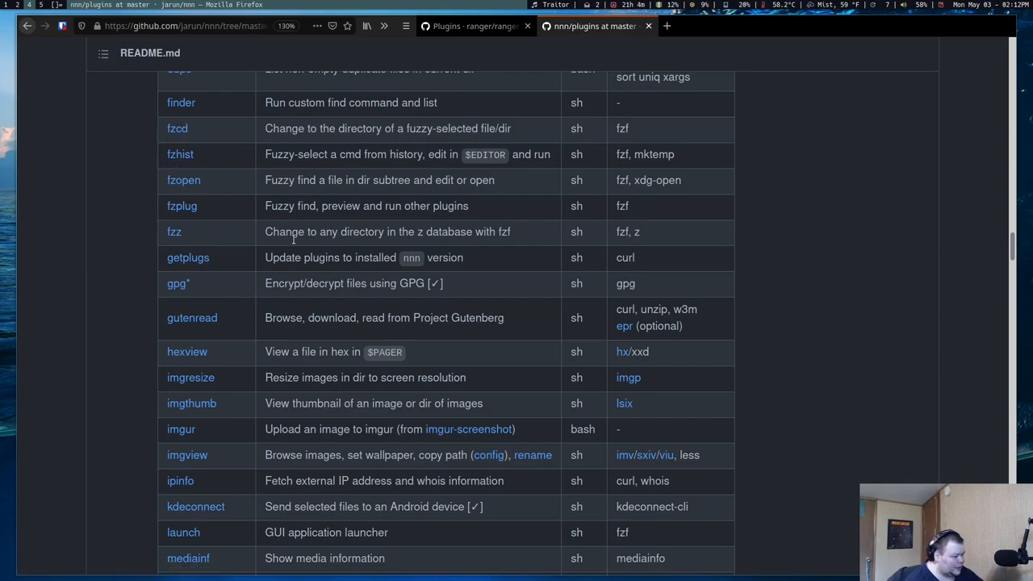
pyautogui.moveTo(195, 506)
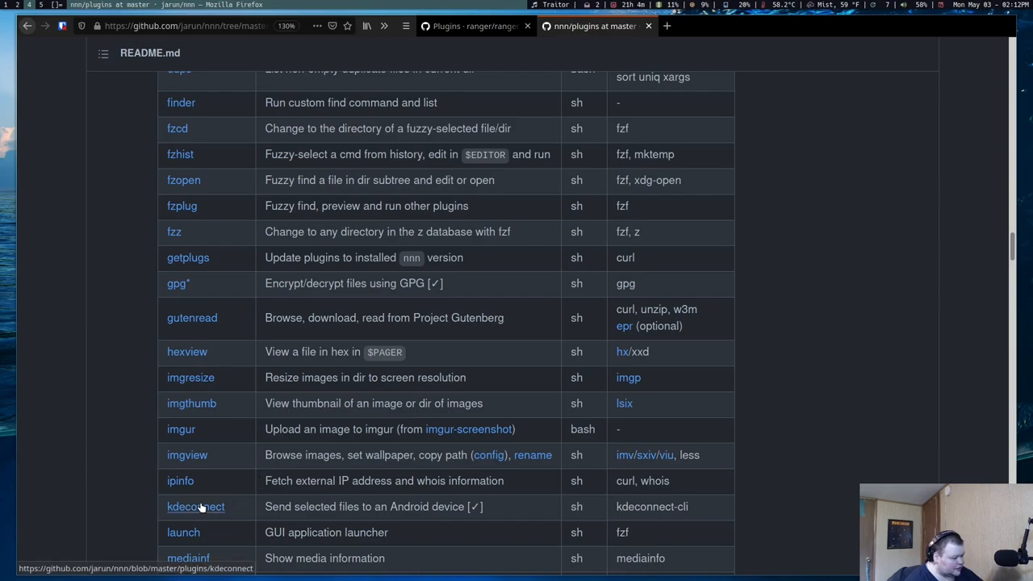
pyautogui.scroll(-3)
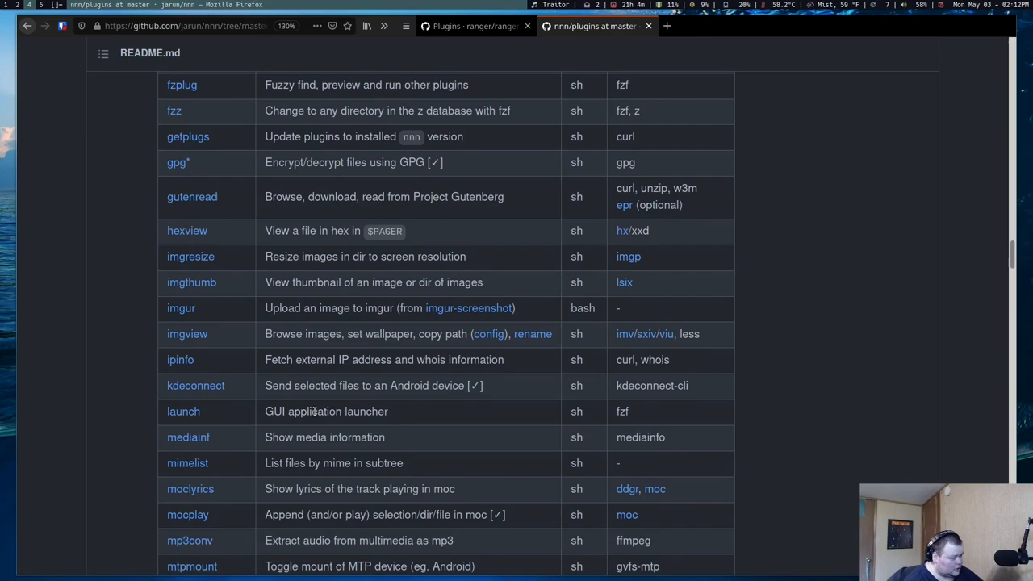
pyautogui.moveTo(253, 486)
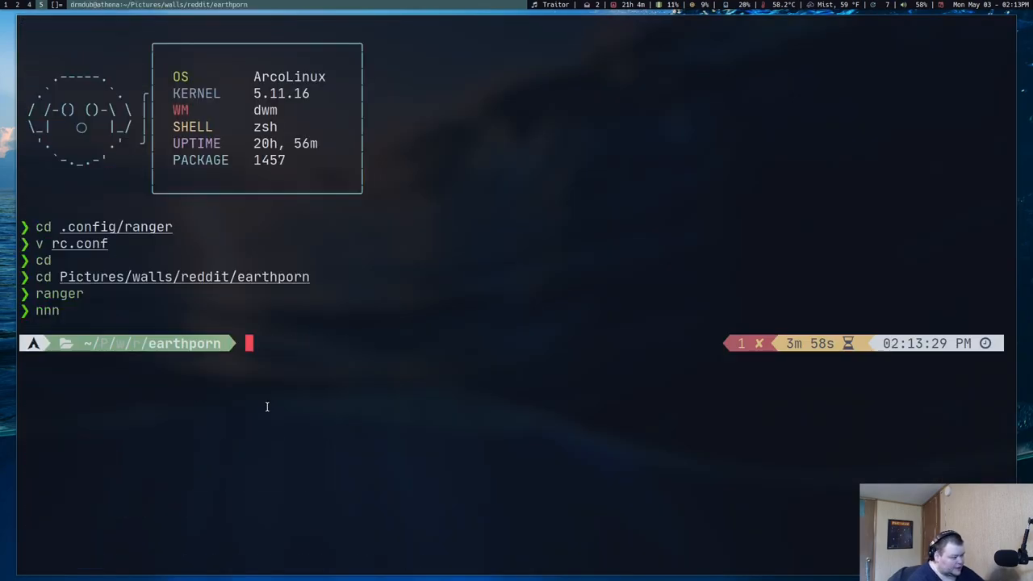
pyautogui.write('cd')
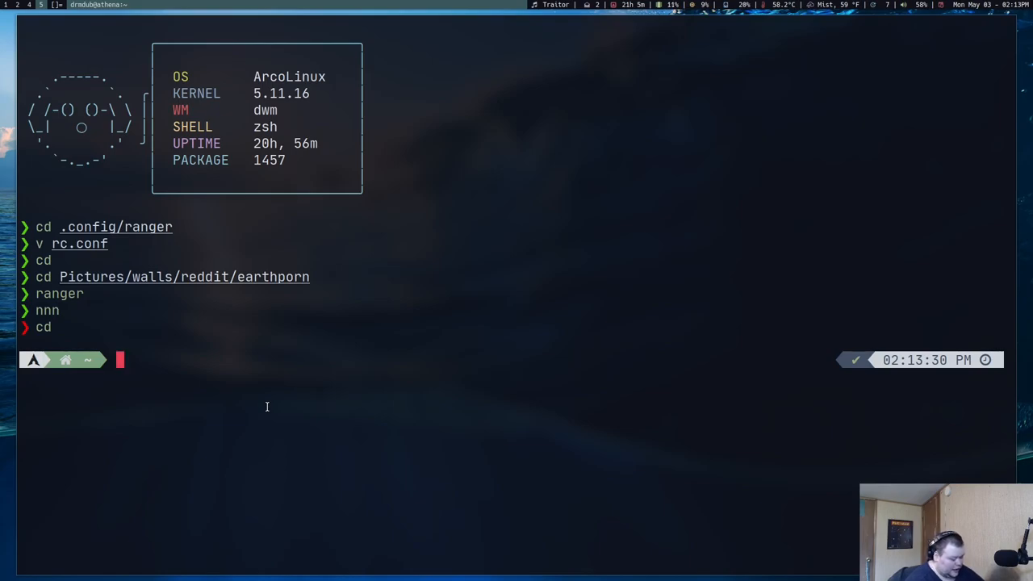
# - Open .zshenv in Neovim to show its exported variables and NNN_PLUG bindings
pyautogui.write('v .zshenv')
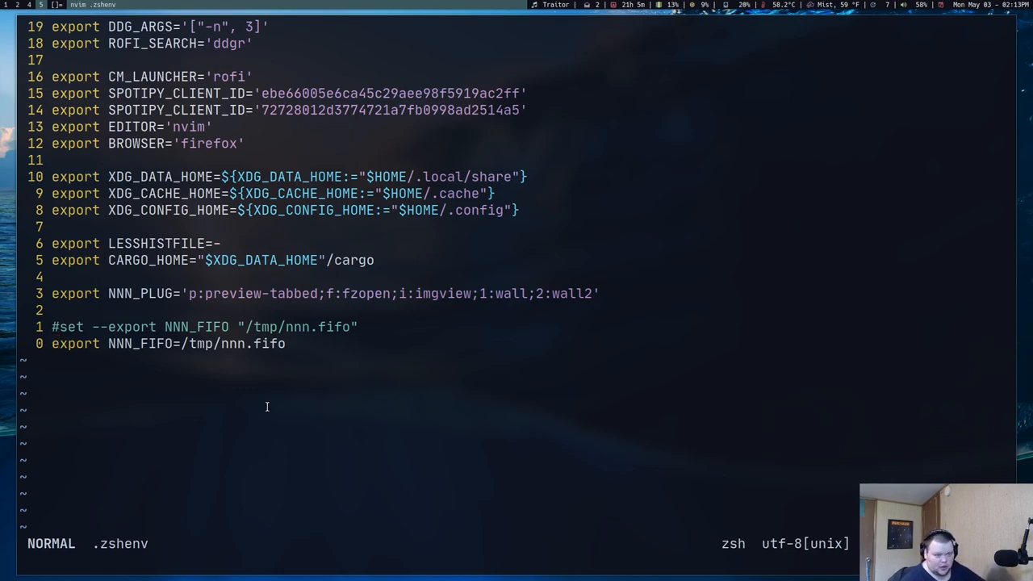
pyautogui.press('gg')
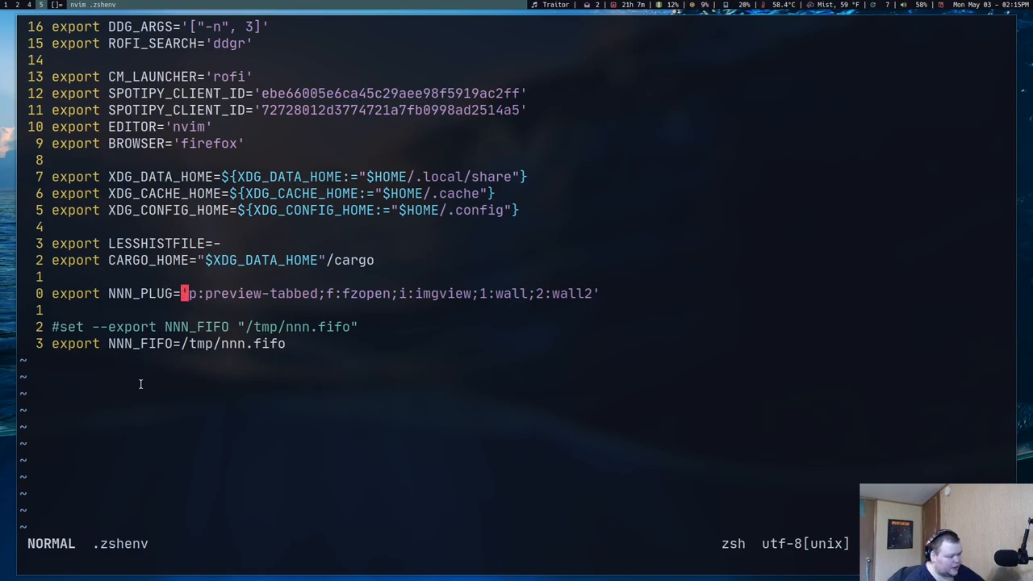
# - Open a second terminal beside .zshenv where nnn's fuzzy finder lists image files
pyautogui.press('l')
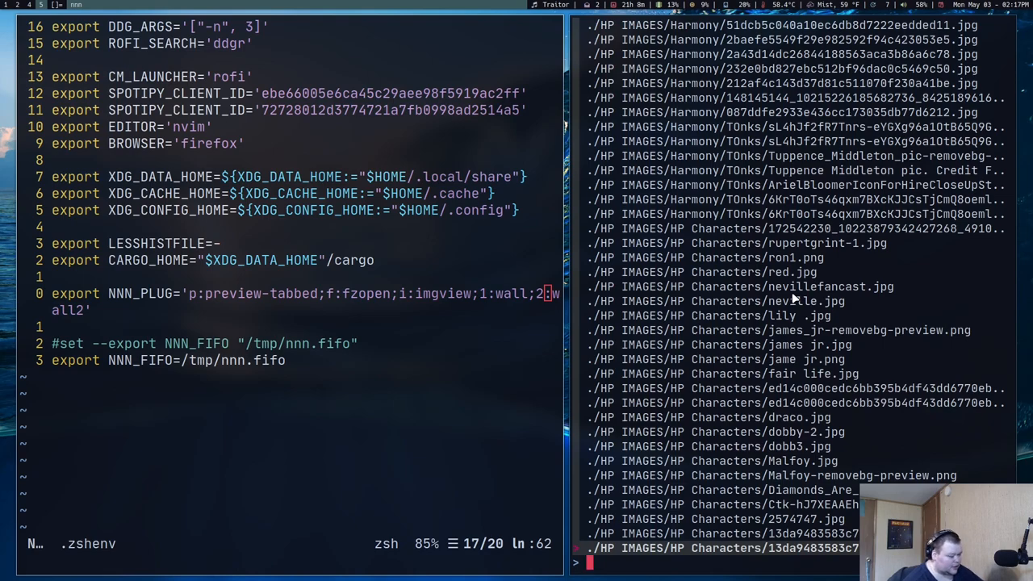
# - Search 'walls' in the fzf prompt to find a wallpaper and open it in feh
pyautogui.write('walls')
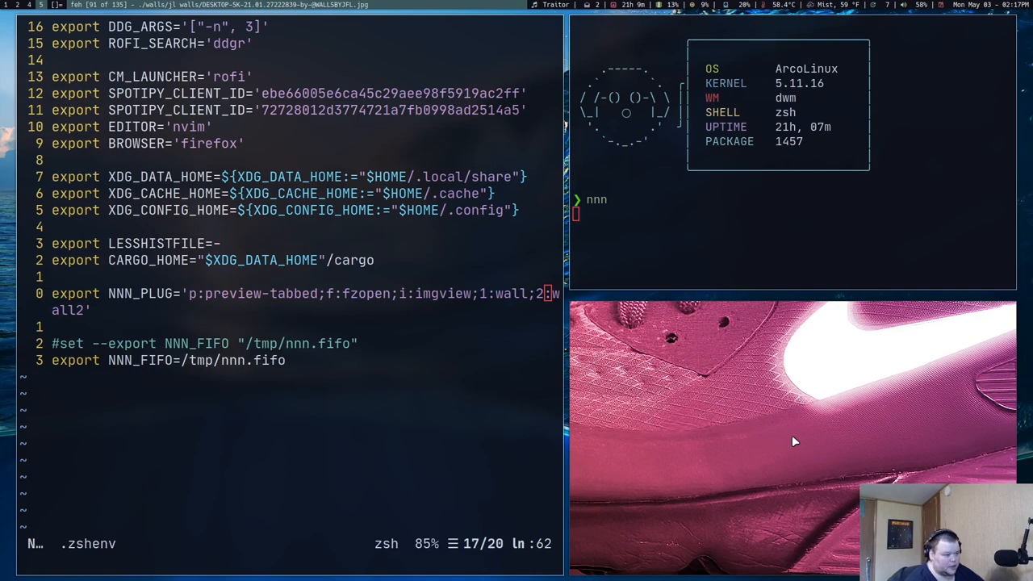
pyautogui.moveTo(686, 408)
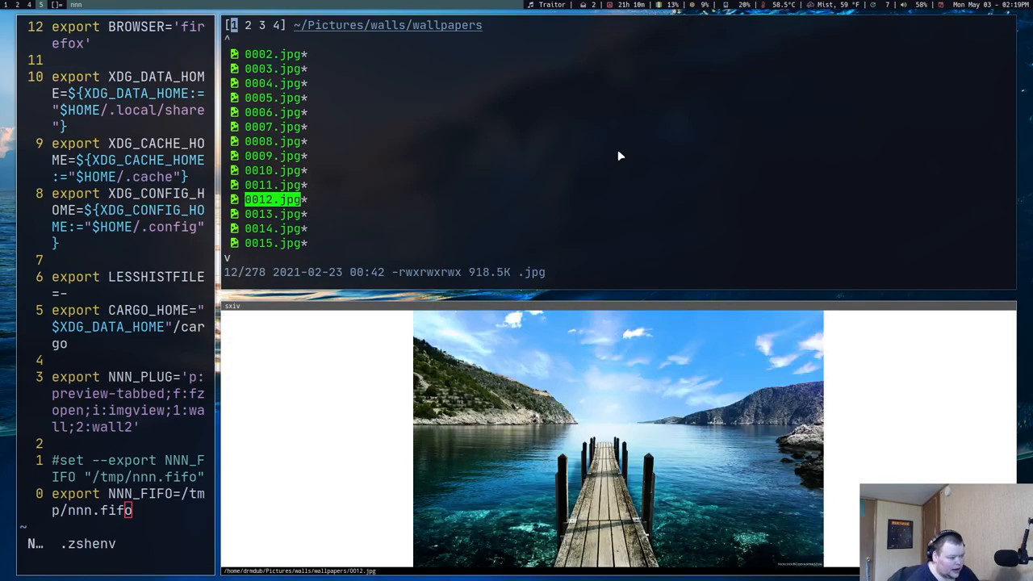
# - Close the sxiv image preview and move down through the wallpapers list
pyautogui.press('j')
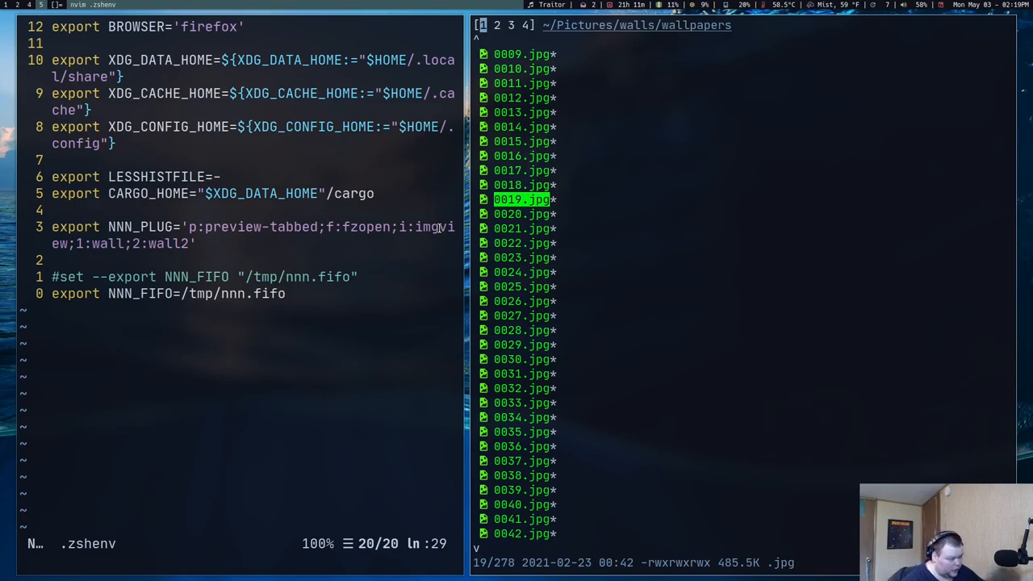
pyautogui.moveTo(496, 228)
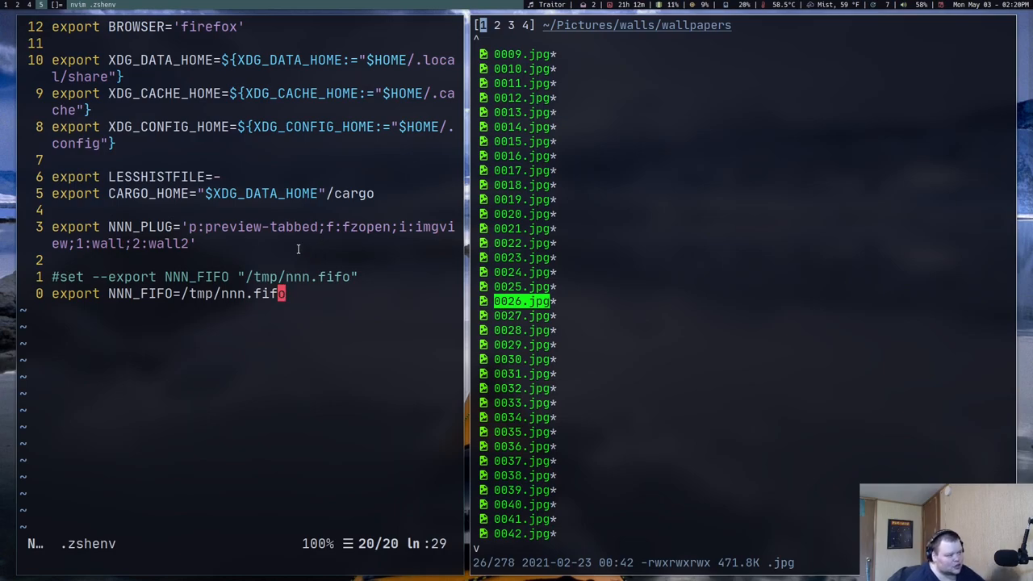
pyautogui.moveTo(247, 225)
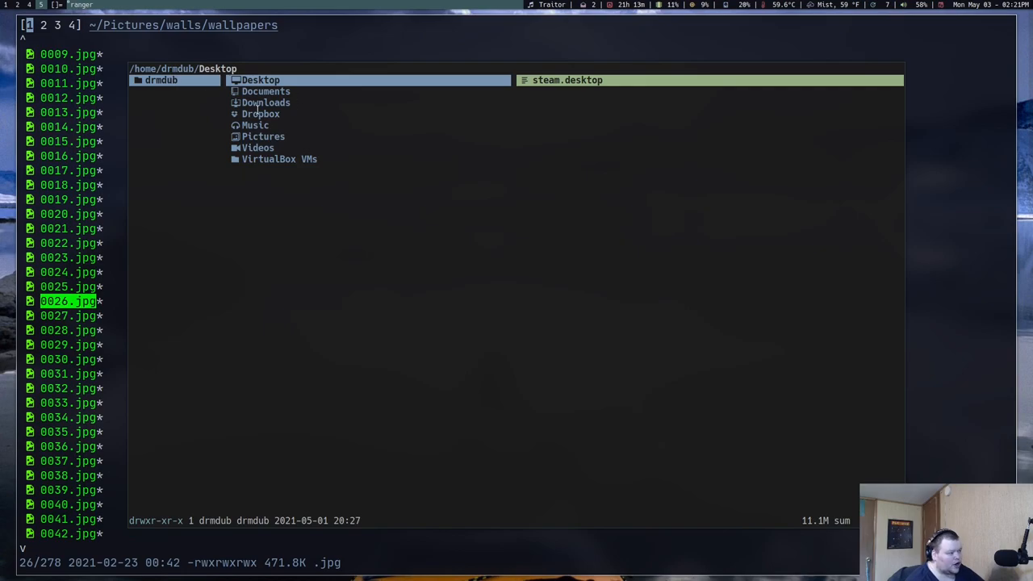
# - Click the floating ranger window over nnn, browsing ~/Desktop and the home folders
pyautogui.click(266, 91)
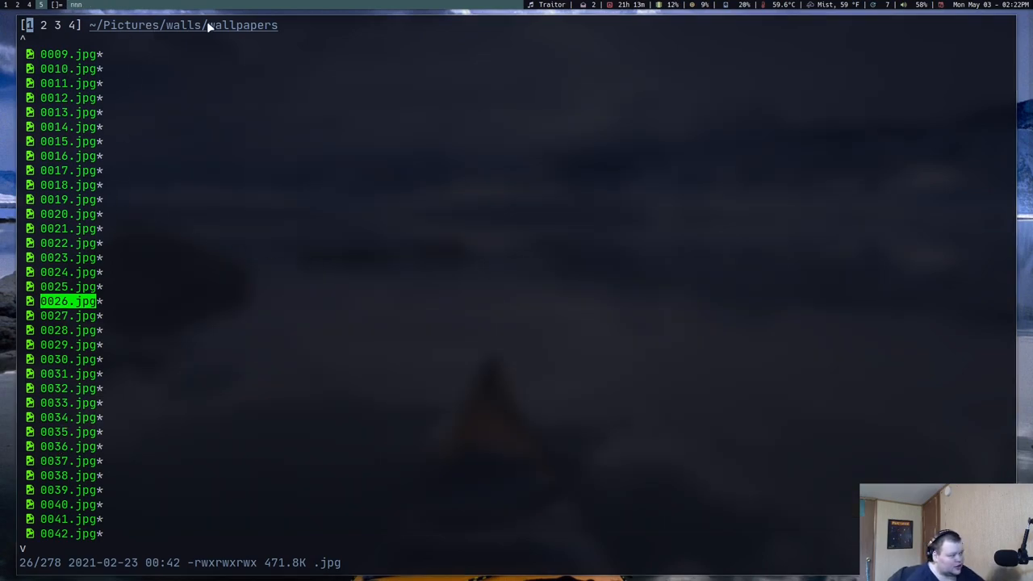
pyautogui.moveTo(234, 70)
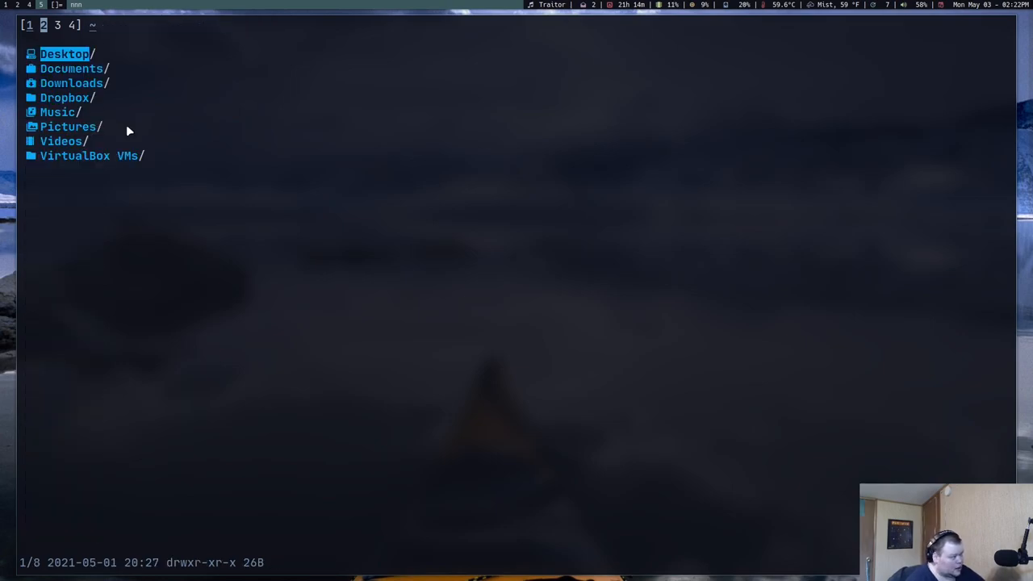
pyautogui.moveTo(72, 136)
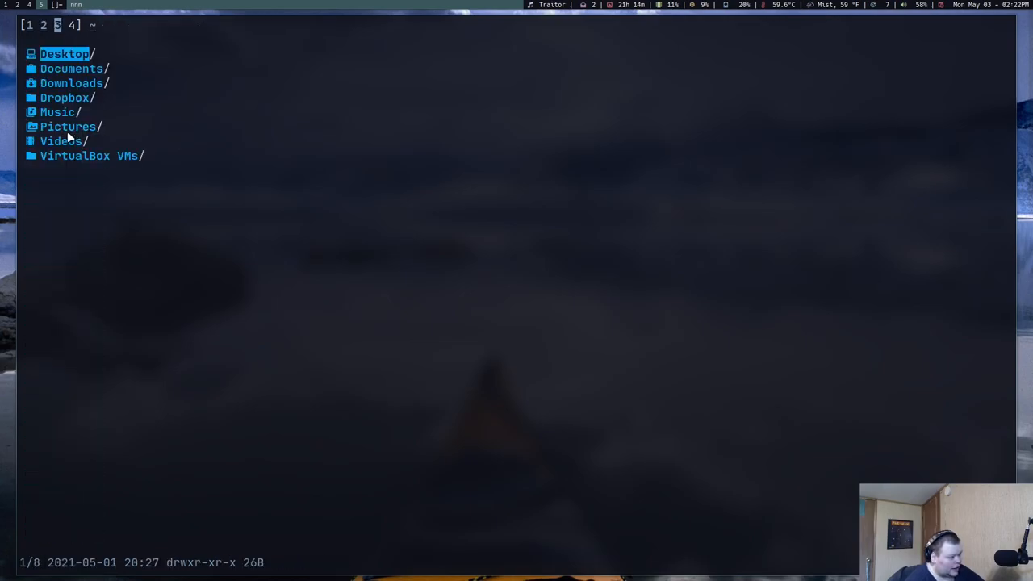
# - Move down the file list in the wallpapers folder to preview 0003.jpg
pyautogui.press('Down')
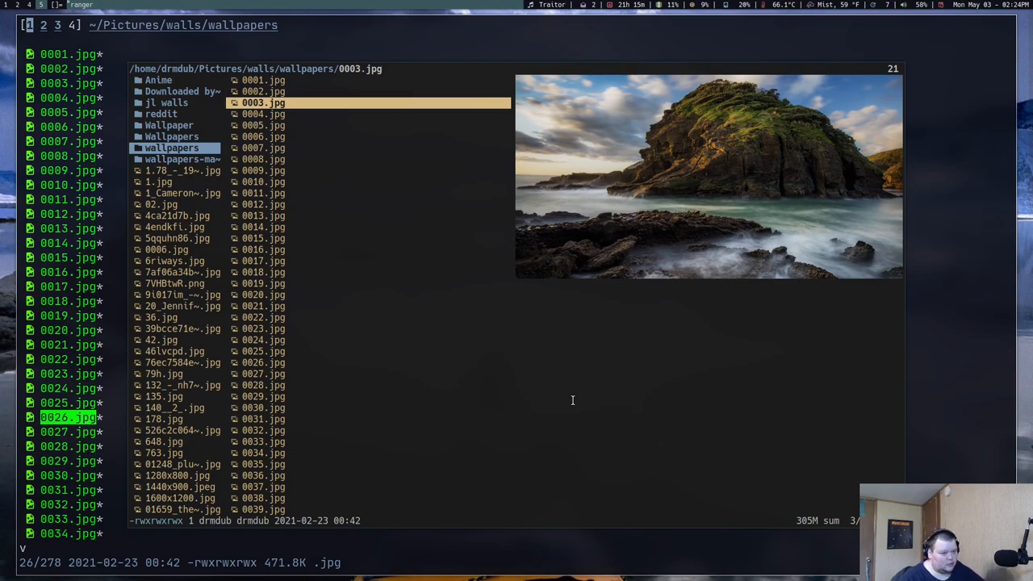
pyautogui.moveTo(697, 408)
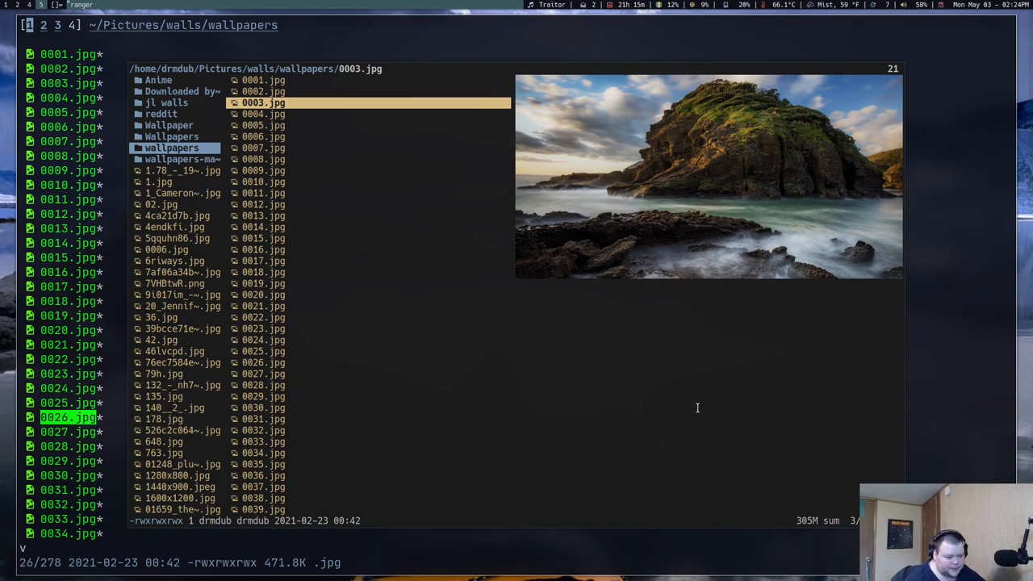